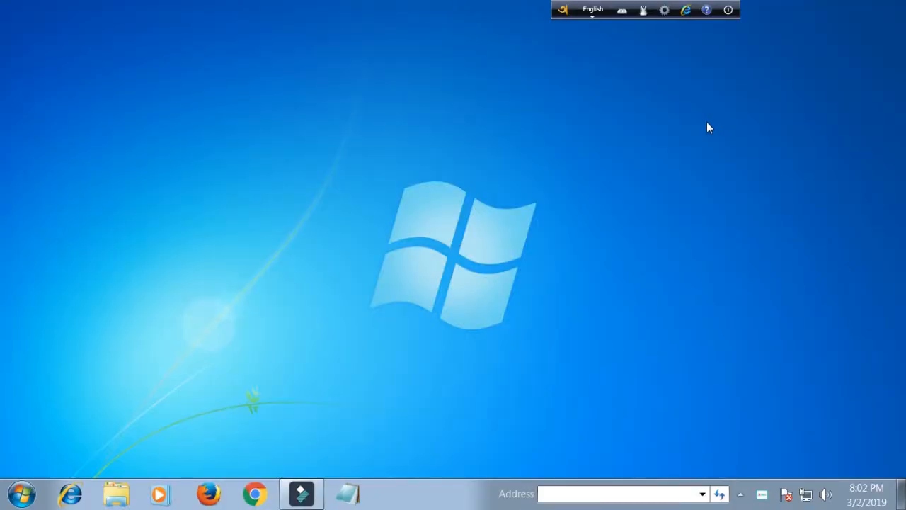
# Step: Launch Chrome and search Google for 'vlc media player download'
pyautogui.rightClick(711, 127)
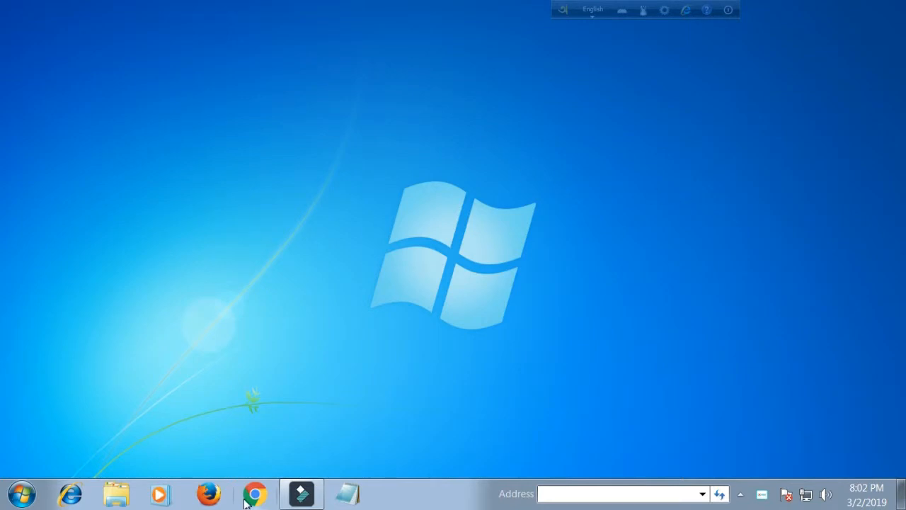
pyautogui.click(255, 493)
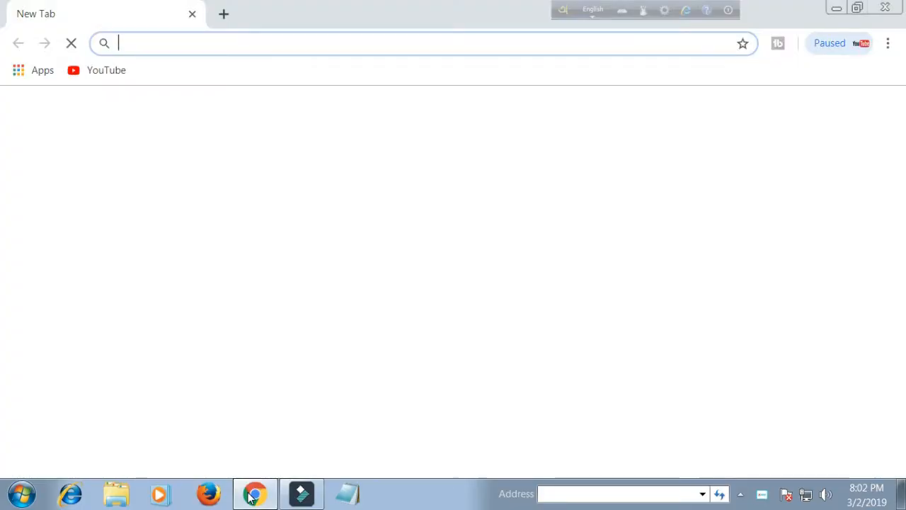
pyautogui.write('vlc media player download')
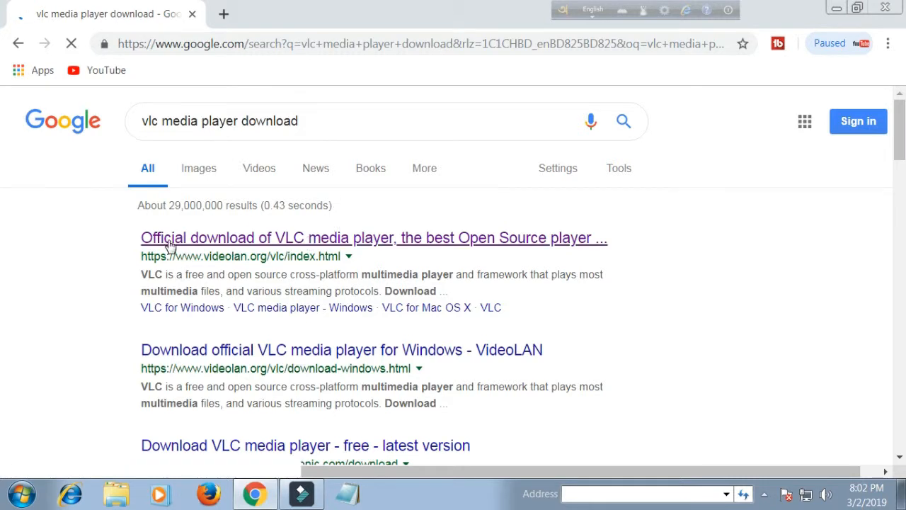
pyautogui.moveTo(499, 246)
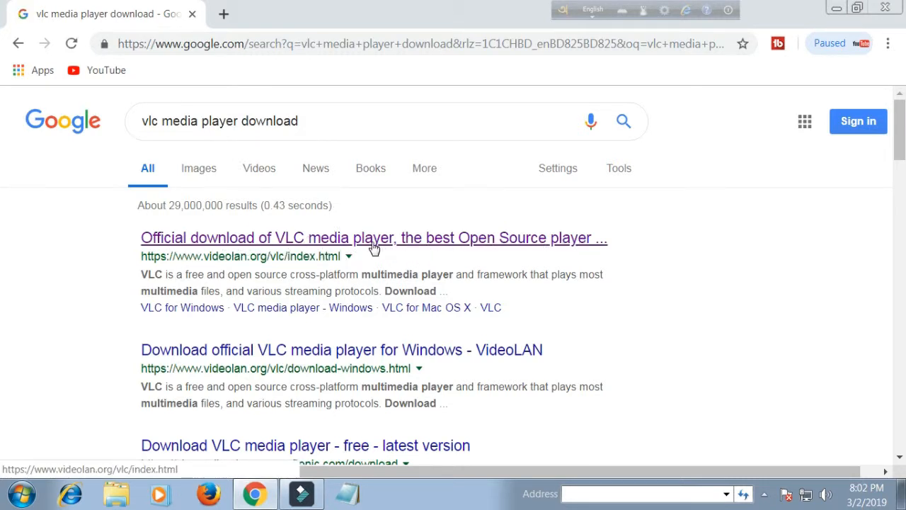
# Step: Open the official VideoLAN result and expand the Download VLC platform list
pyautogui.click(374, 238)
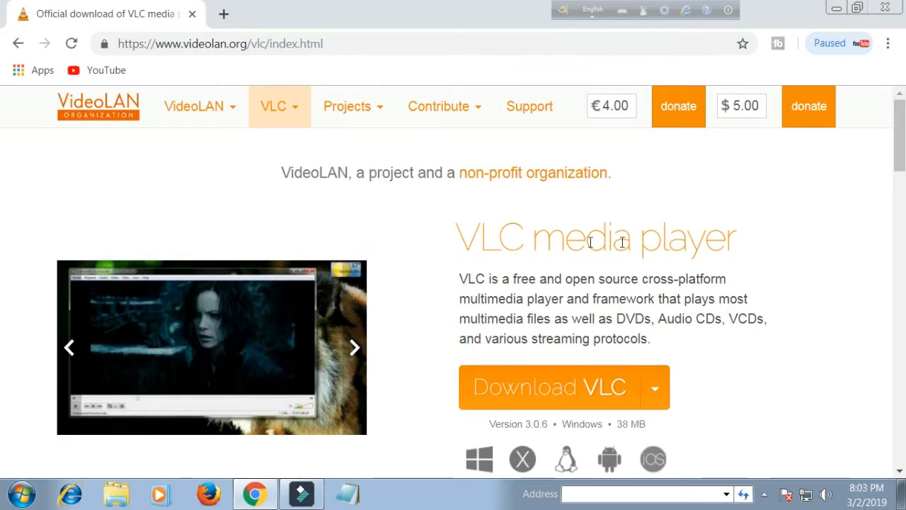
pyautogui.scroll(-3)
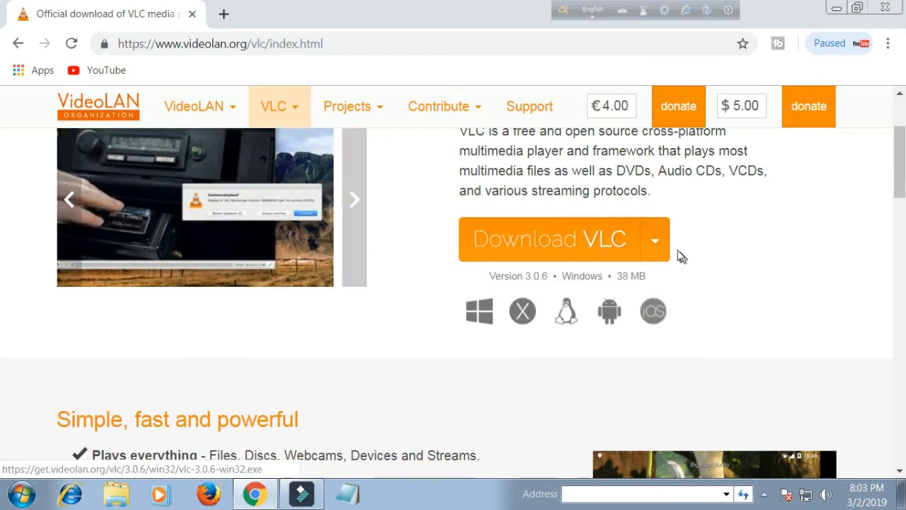
pyautogui.click(654, 239)
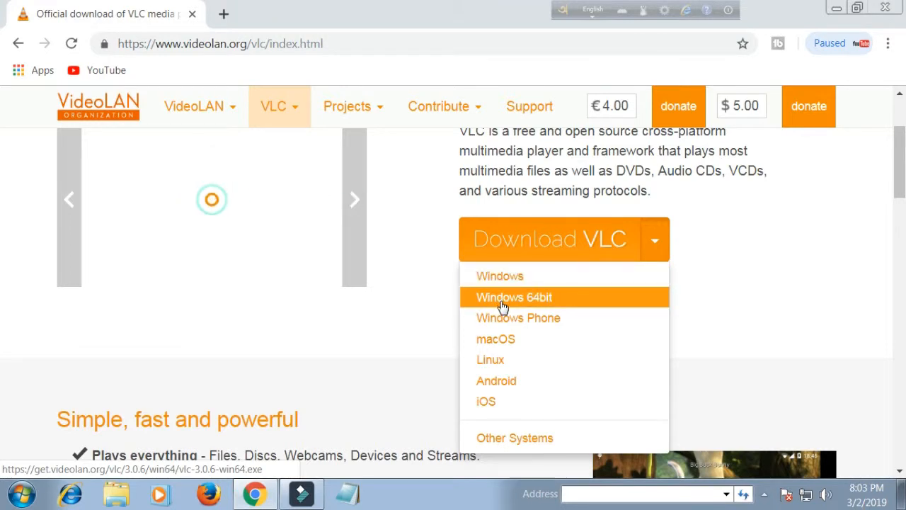
pyautogui.moveTo(493, 363)
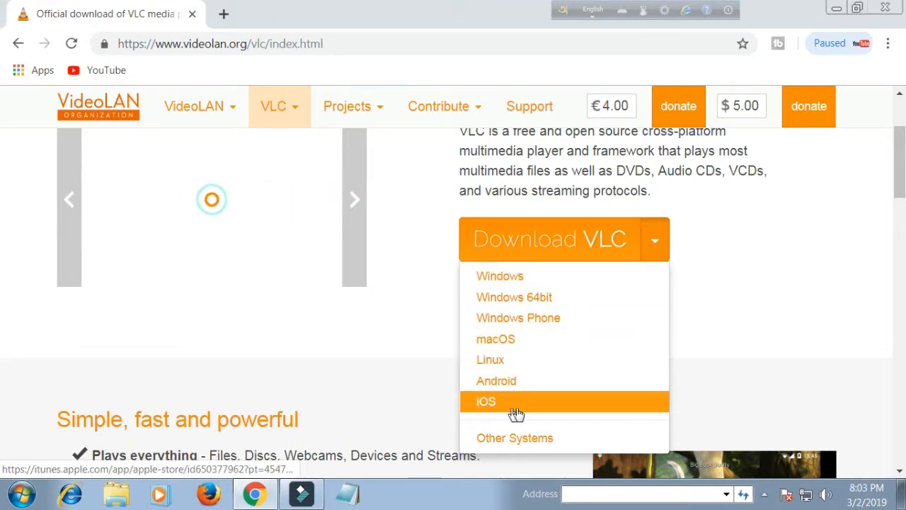
pyautogui.moveTo(514, 298)
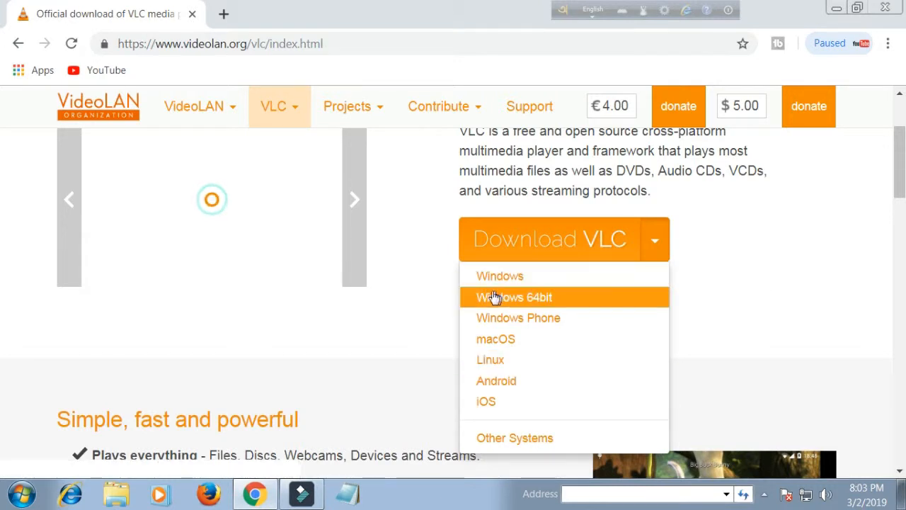
pyautogui.moveTo(500, 276)
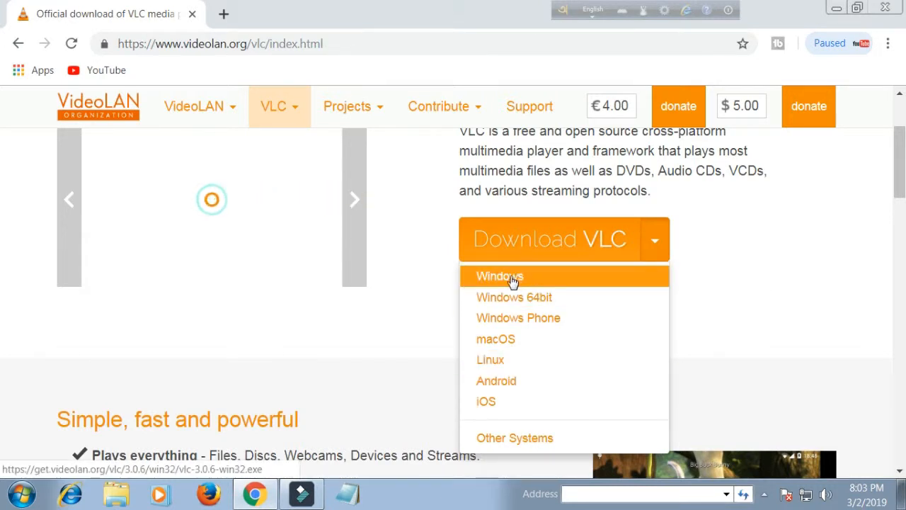
# Step: Choose Windows to download vlc-3.0.6-win32.exe from VideoLAN
pyautogui.click(498, 275)
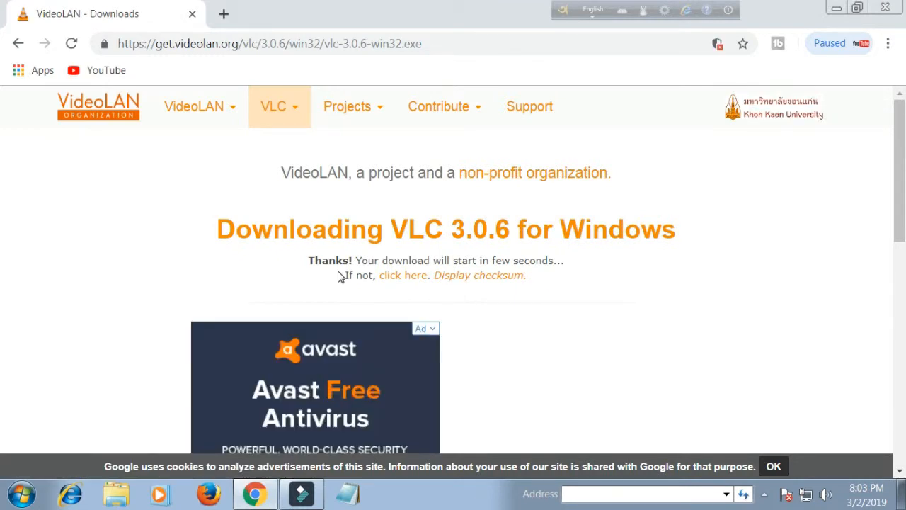
pyautogui.moveTo(476, 272)
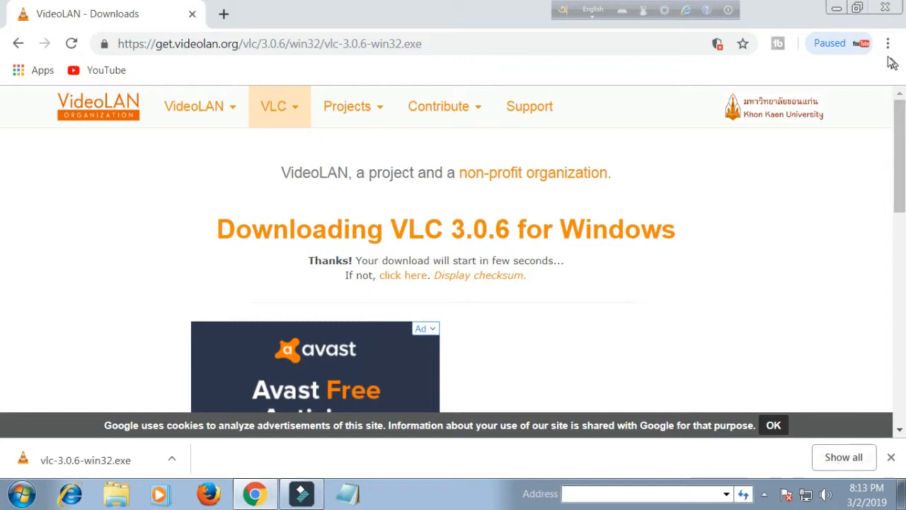
# Step: Run vlc-3.0.6-win32.exe from Chrome's Downloads list
pyautogui.click(889, 42)
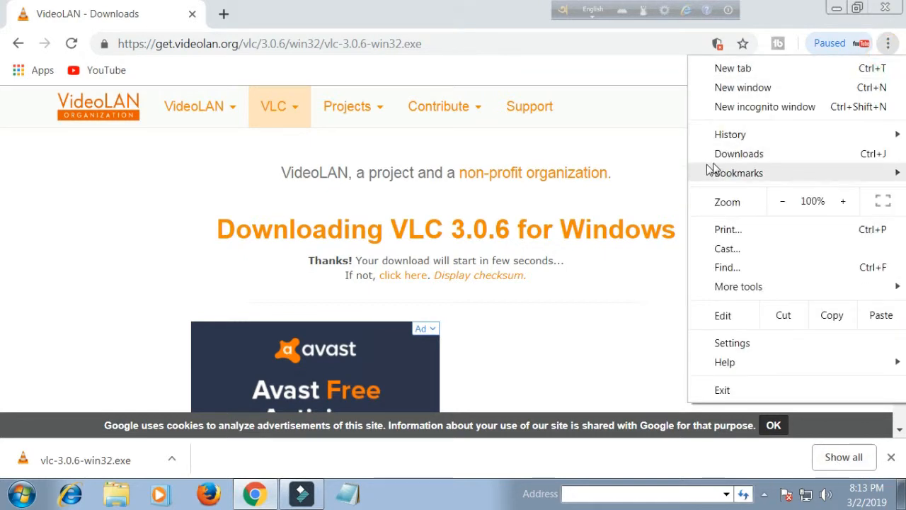
pyautogui.click(739, 153)
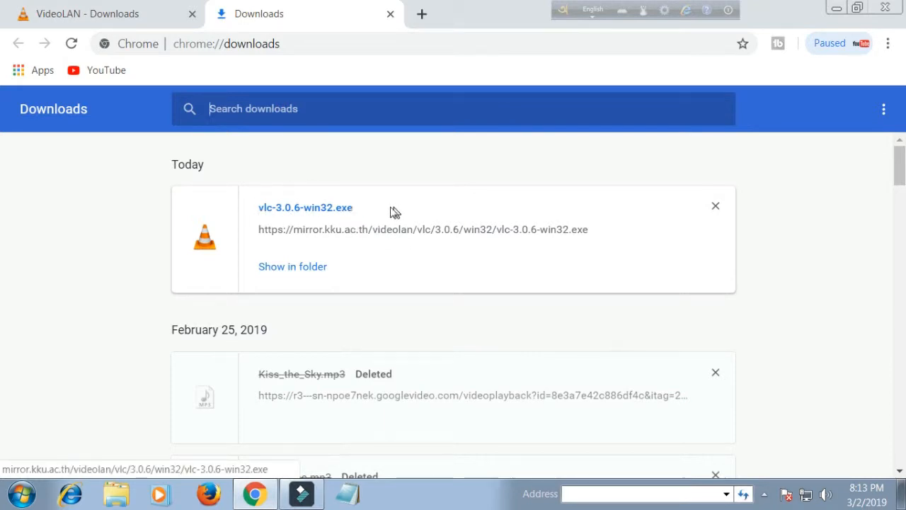
pyautogui.click(329, 213)
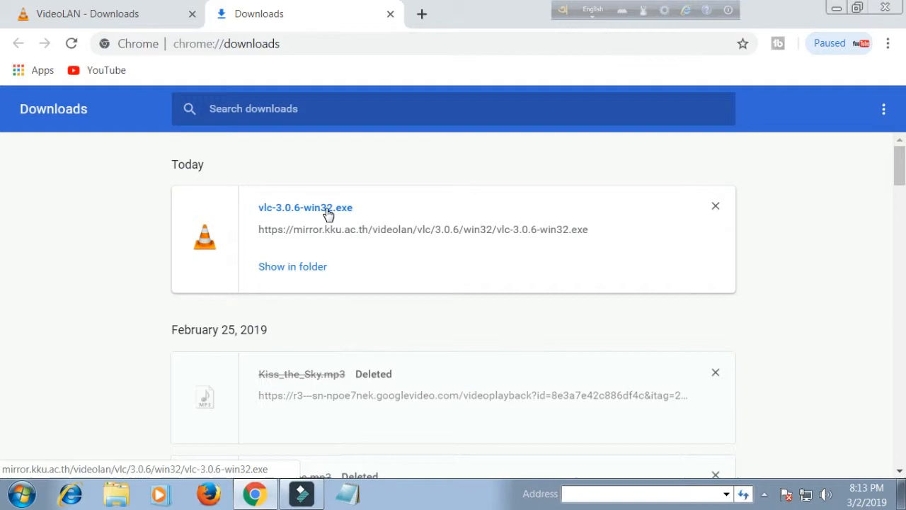
pyautogui.click(306, 207)
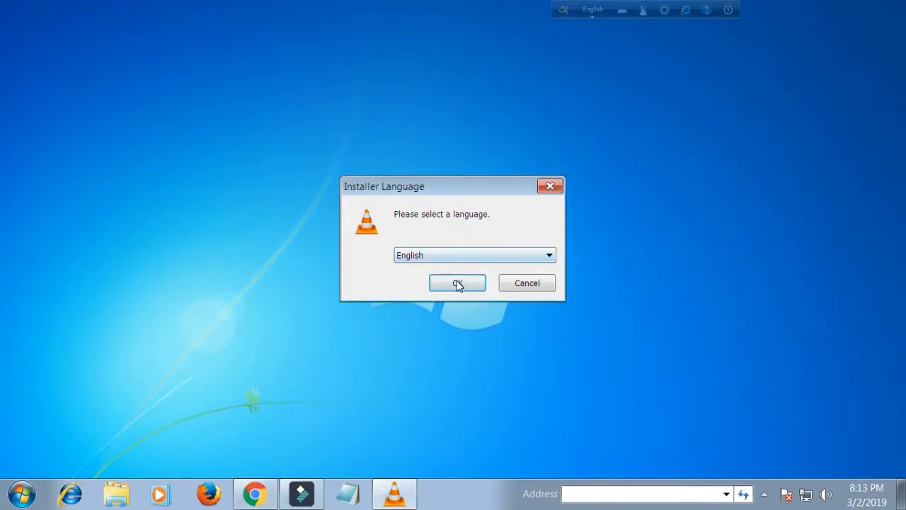
# Step: Accept English, the welcome and license pages, and install to the default VideoLAN folder
pyautogui.click(457, 284)
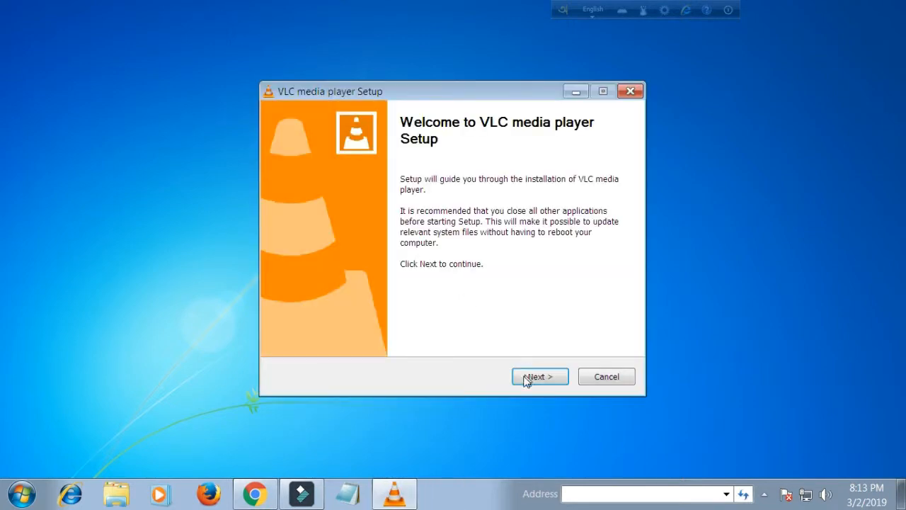
pyautogui.click(539, 376)
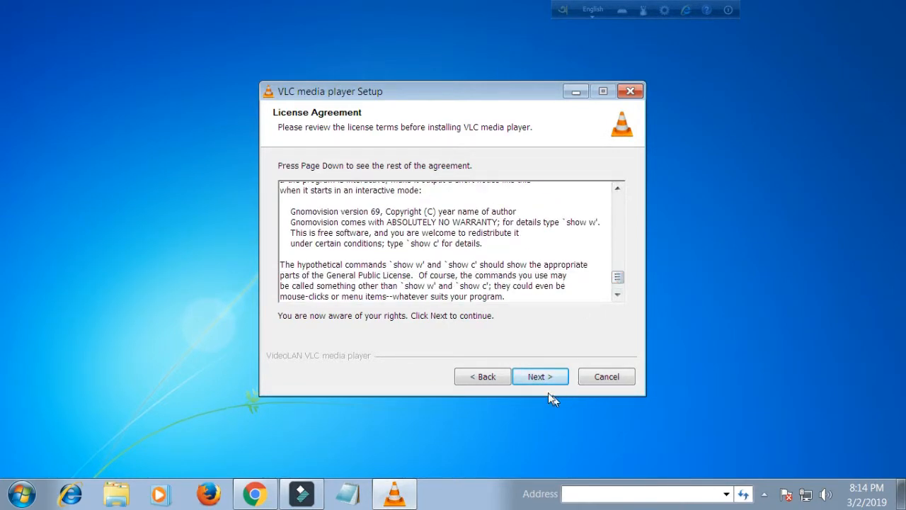
pyautogui.click(541, 377)
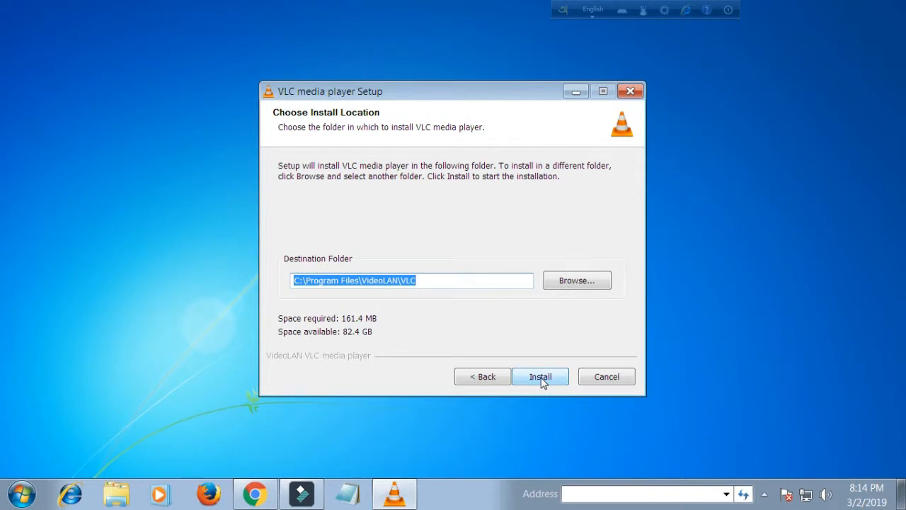
pyautogui.moveTo(575, 297)
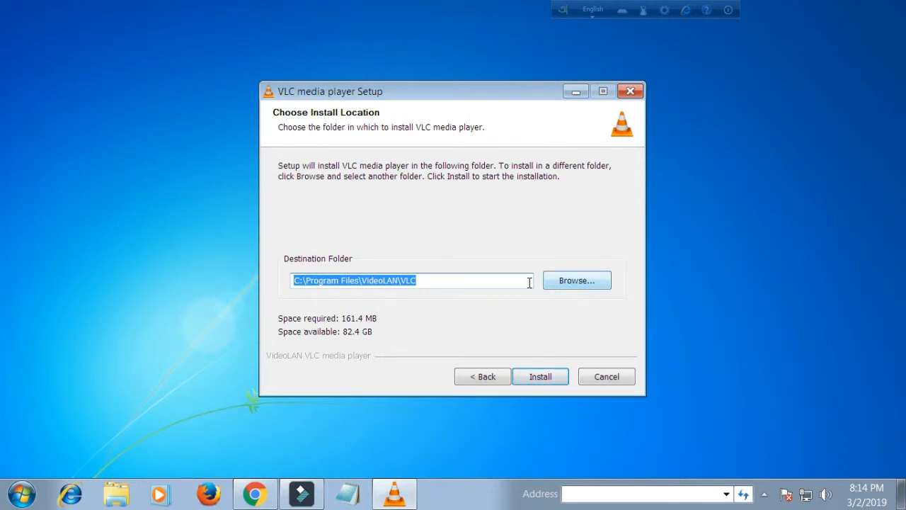
pyautogui.click(541, 377)
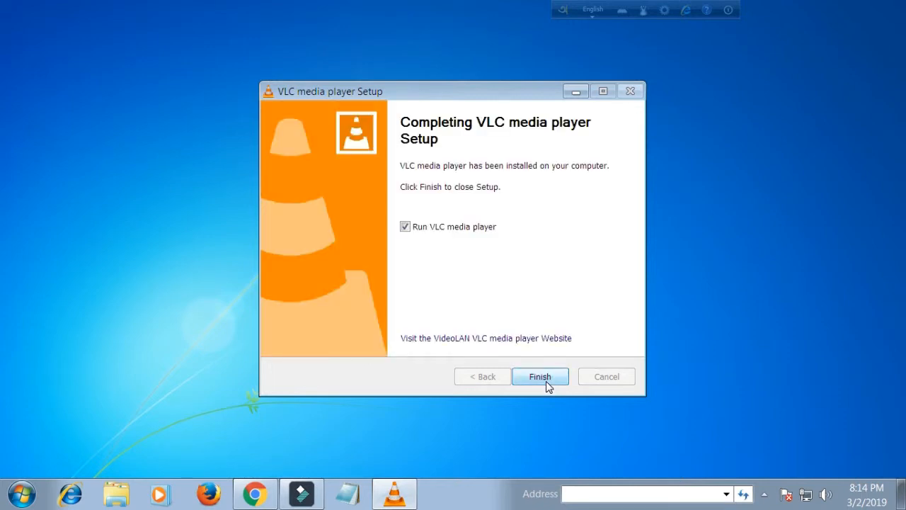
# Step: Finish setup launching VLC, decline metadata network access, keep update checks, and continue
pyautogui.click(540, 377)
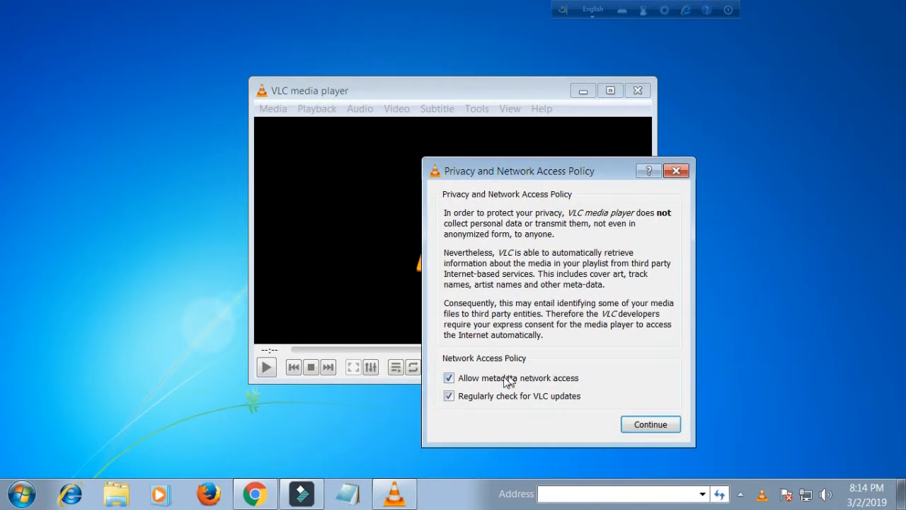
pyautogui.moveTo(578, 382)
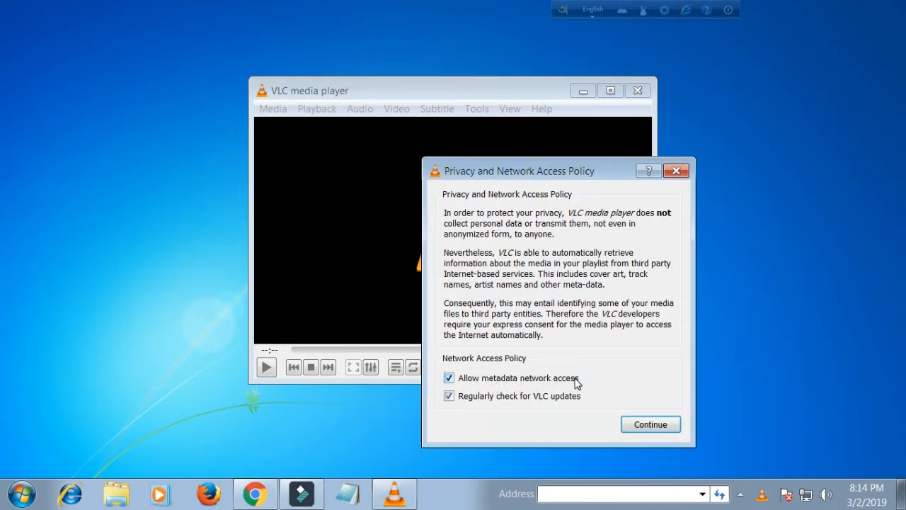
pyautogui.click(449, 377)
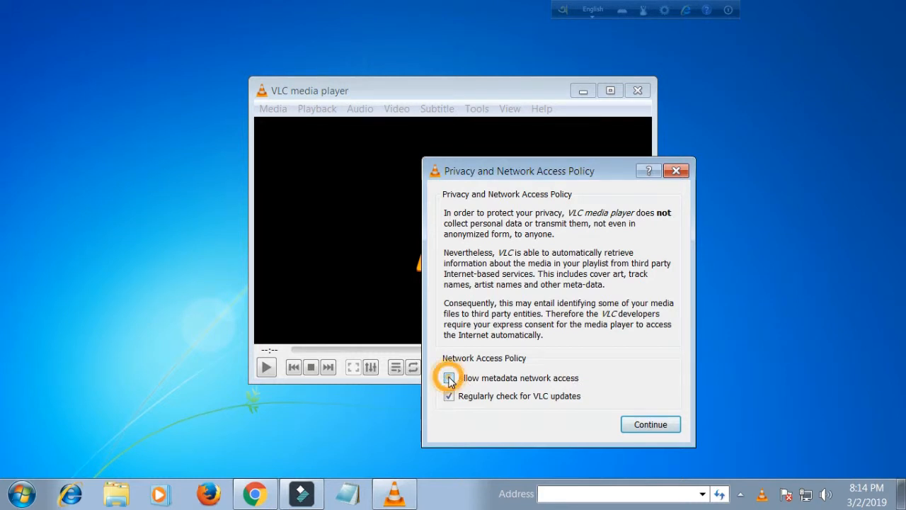
pyautogui.click(449, 376)
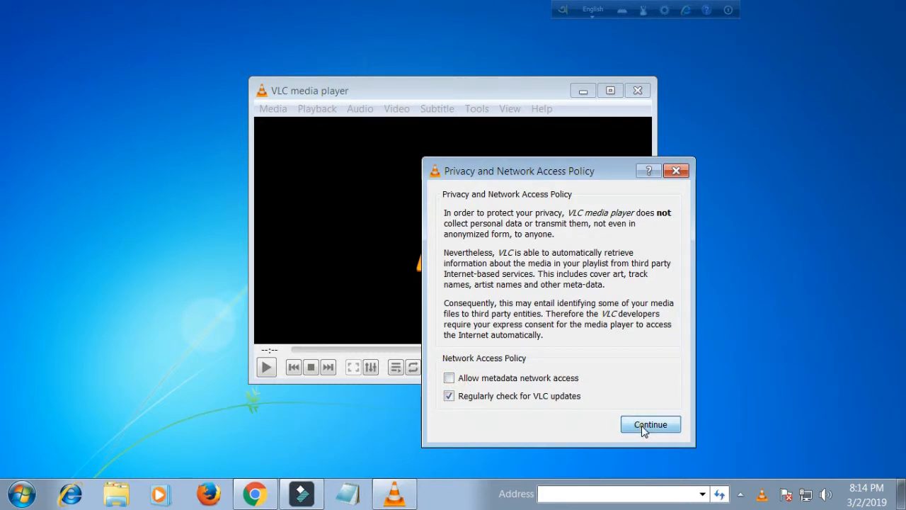
pyautogui.click(648, 425)
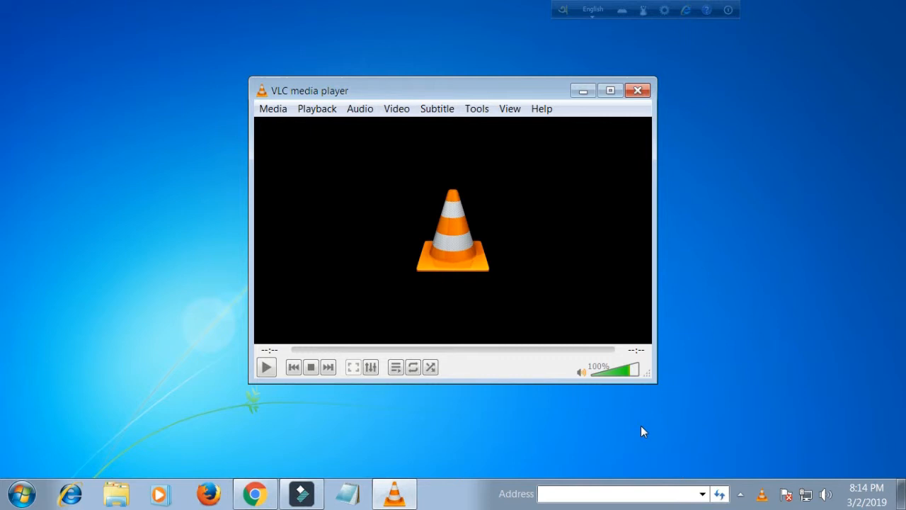
pyautogui.moveTo(505, 81)
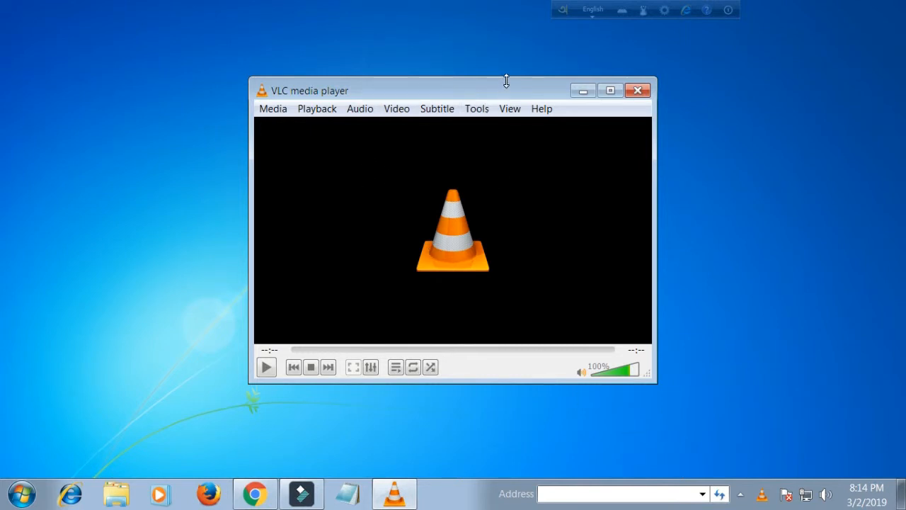